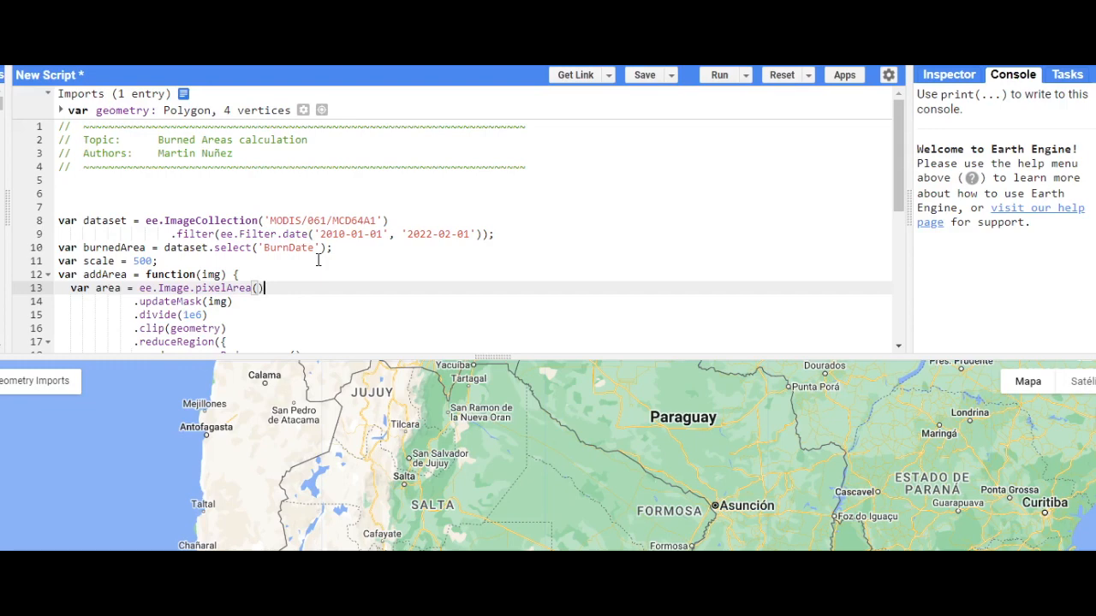
mouse_move(382, 261)
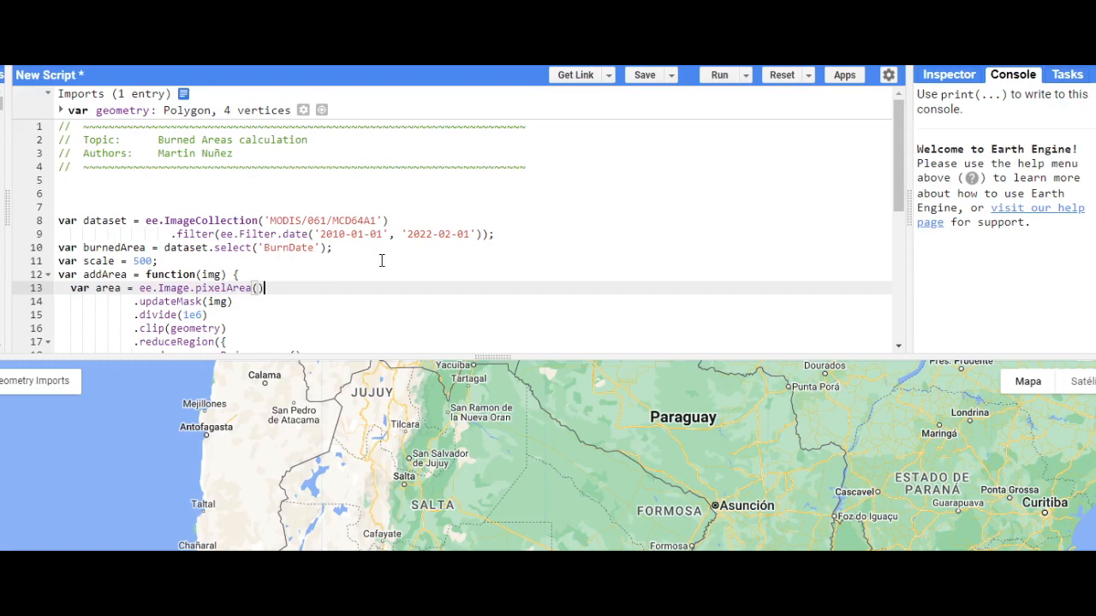
- Turn on the imported geometry layer to display the Salta polygon on the map
left_click(34, 380)
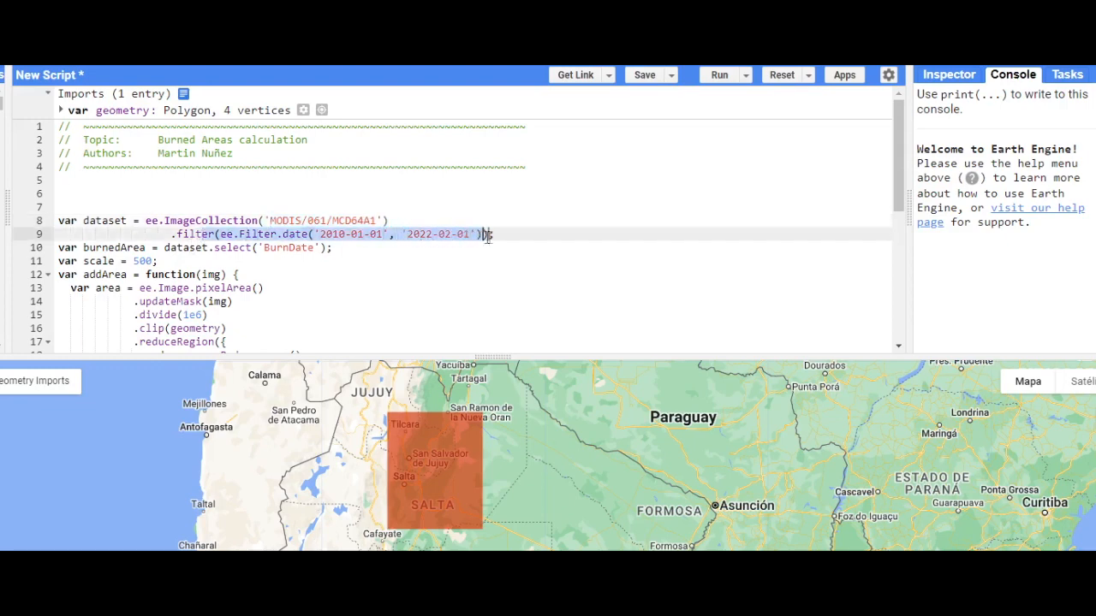
type(")")
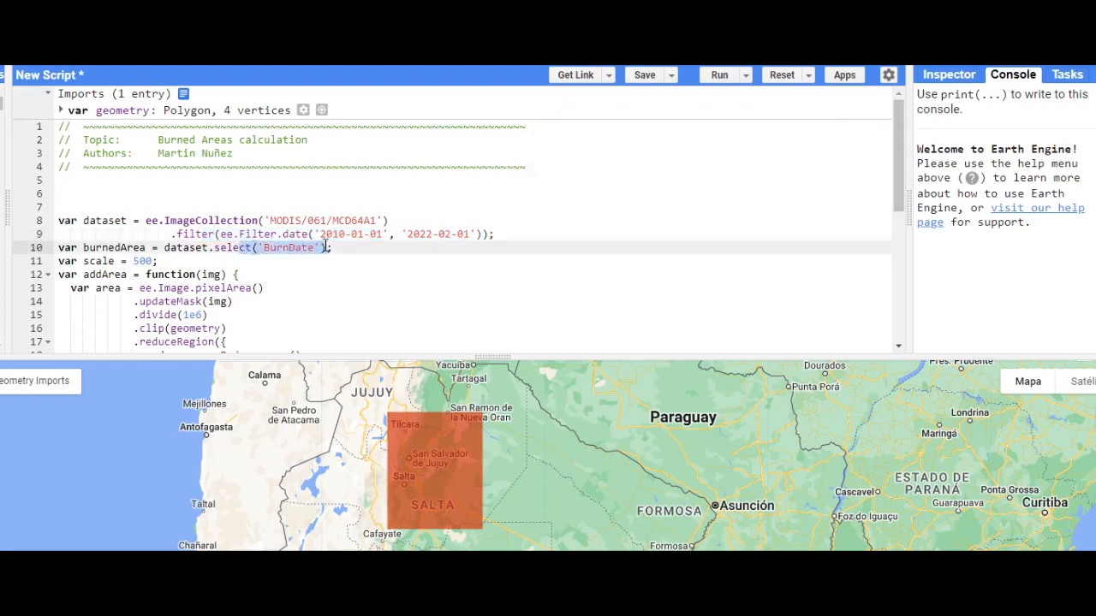
left_click(304, 247)
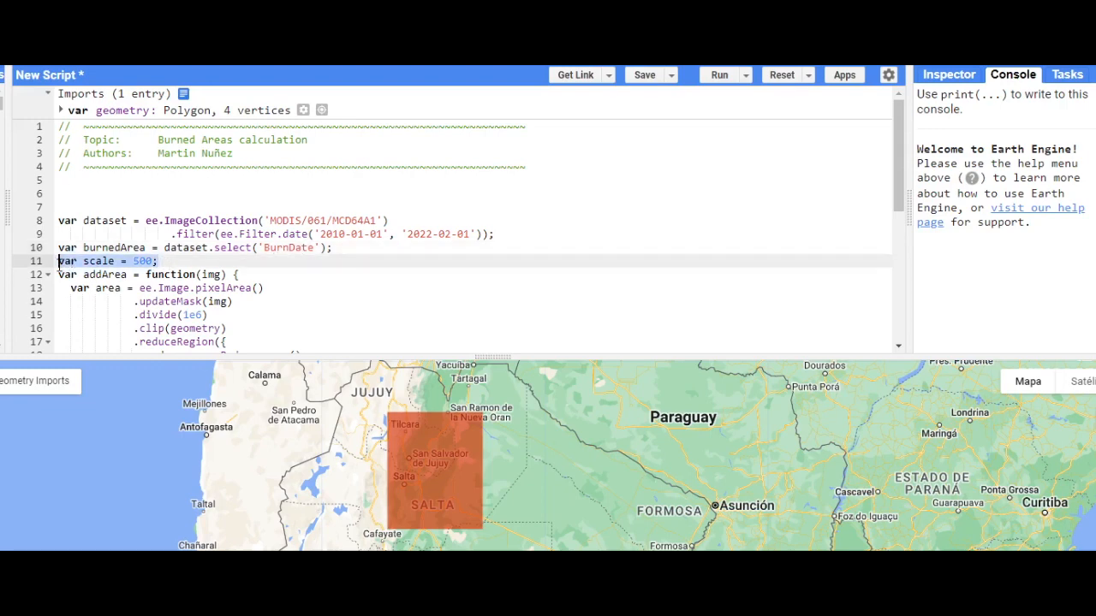
left_click(171, 274)
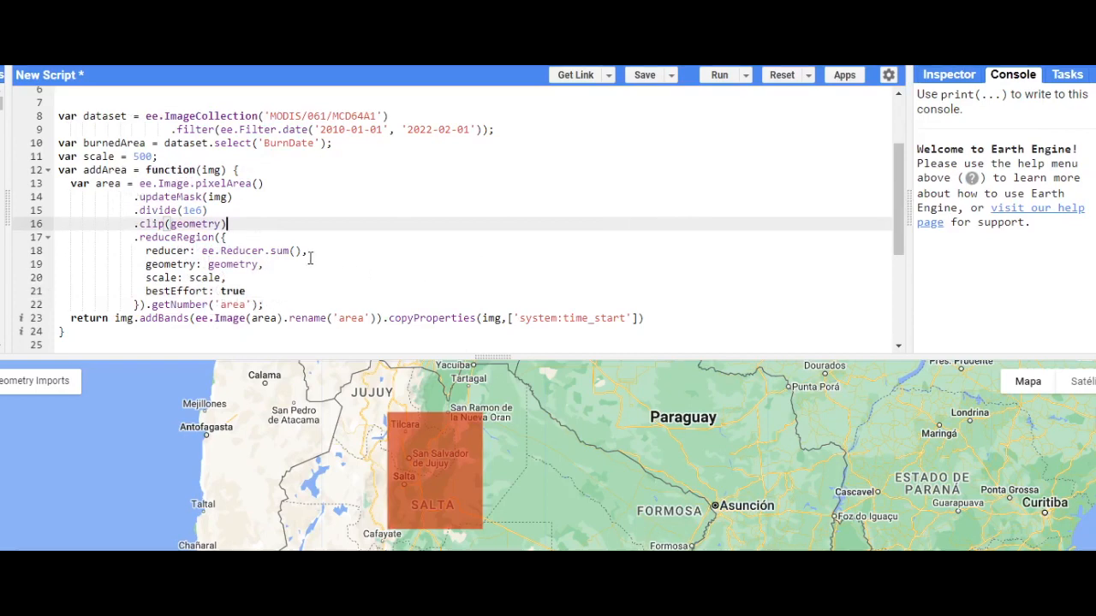
mouse_move(325, 249)
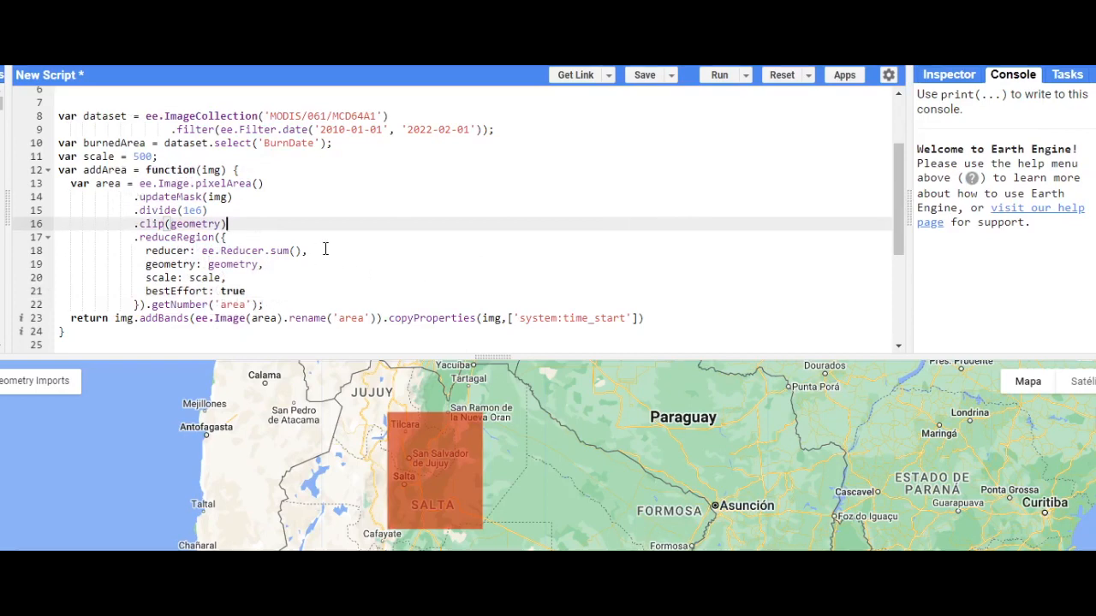
mouse_move(269, 239)
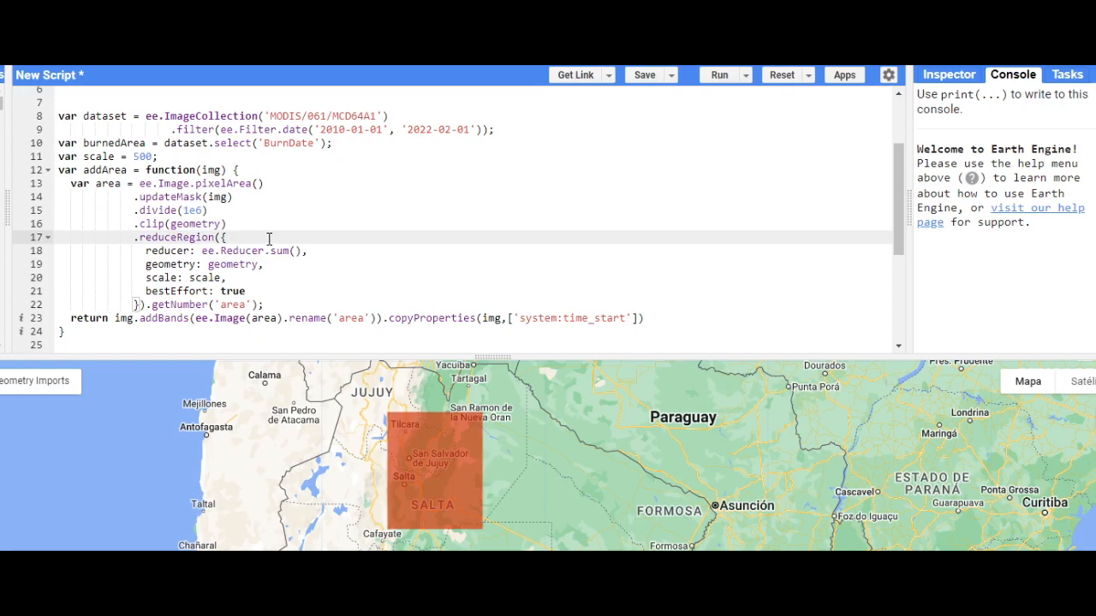
mouse_move(291, 265)
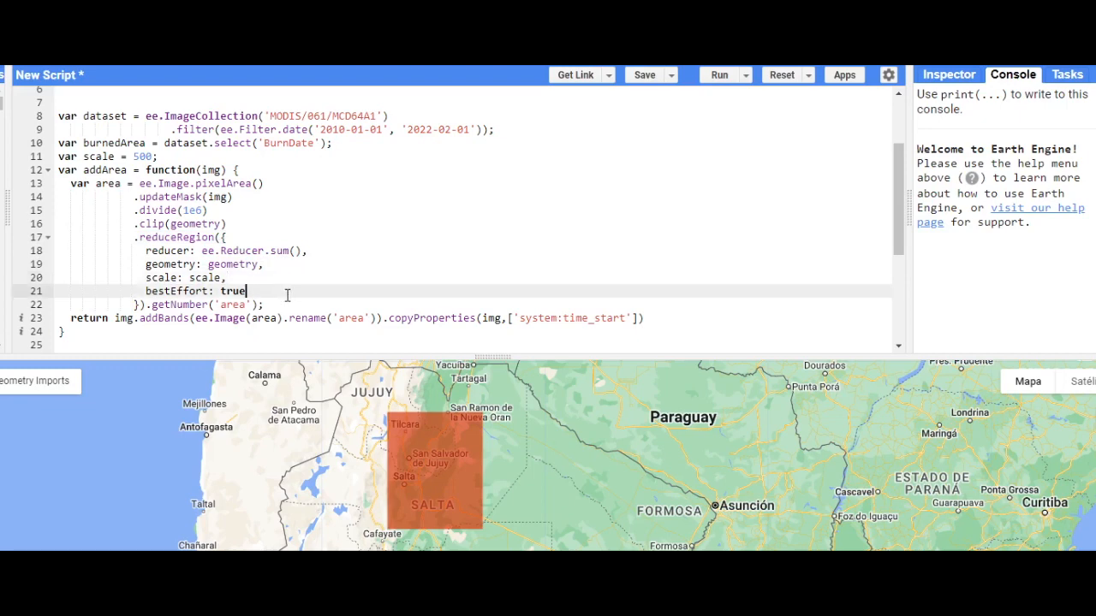
- Scroll to the burned-area chart code and run the script
scroll("down", 3)
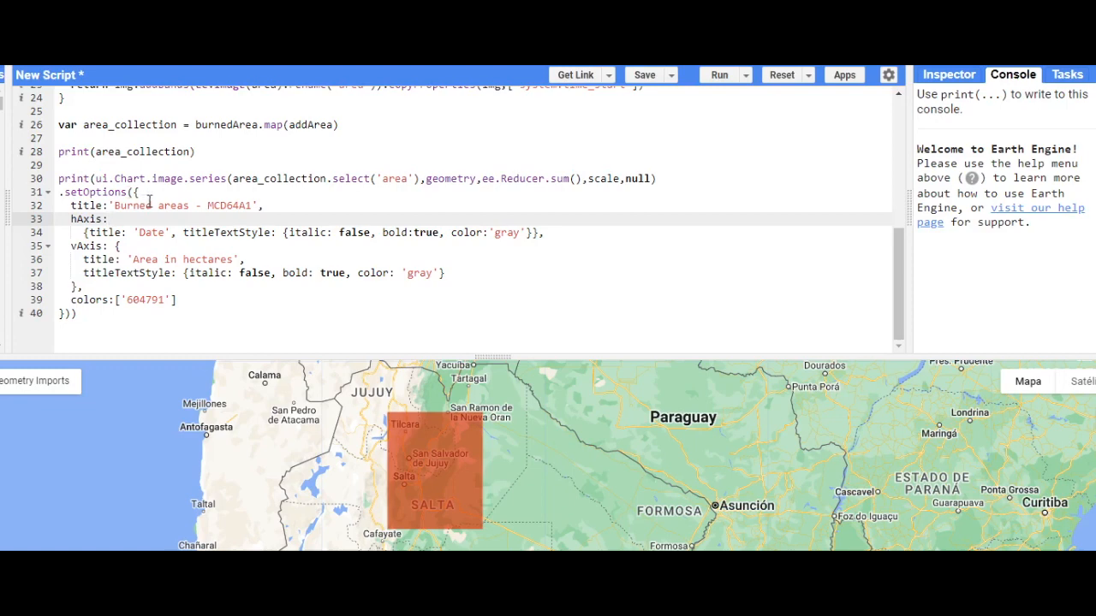
mouse_move(226, 179)
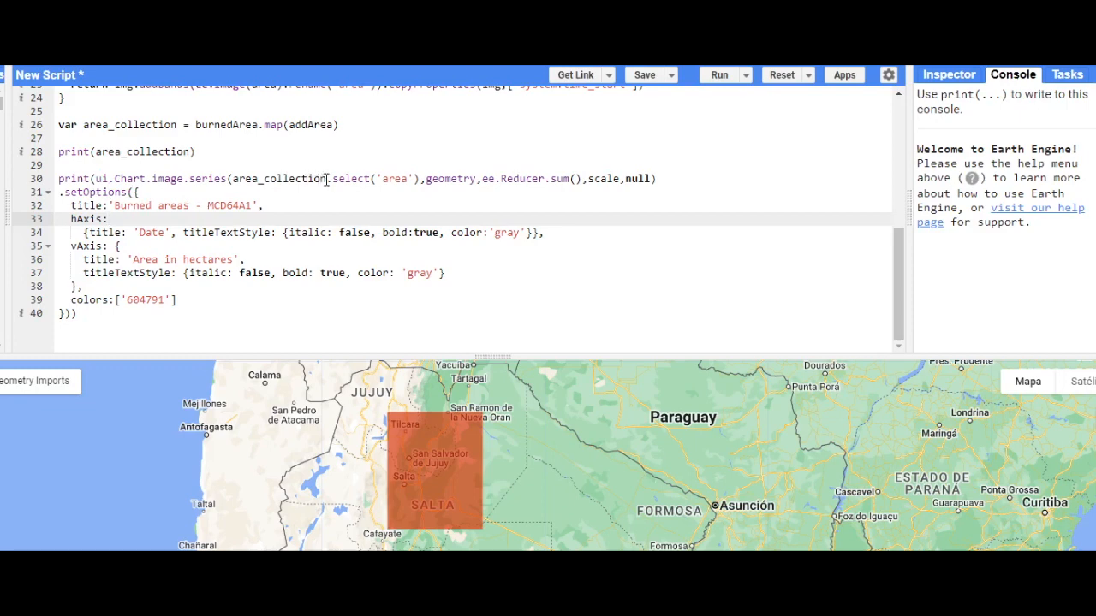
mouse_move(414, 181)
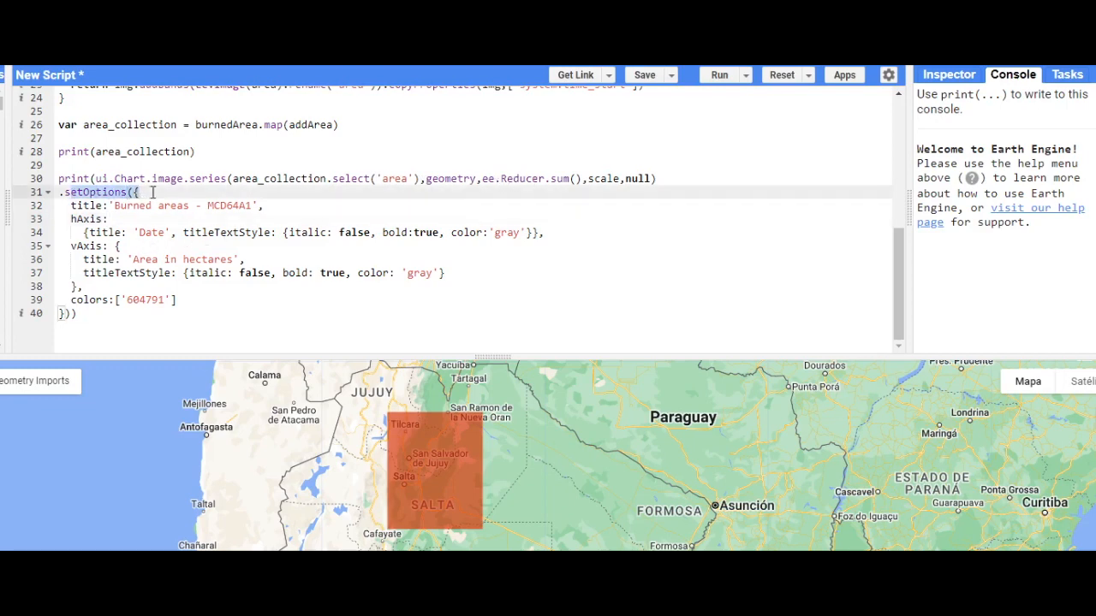
mouse_move(184, 210)
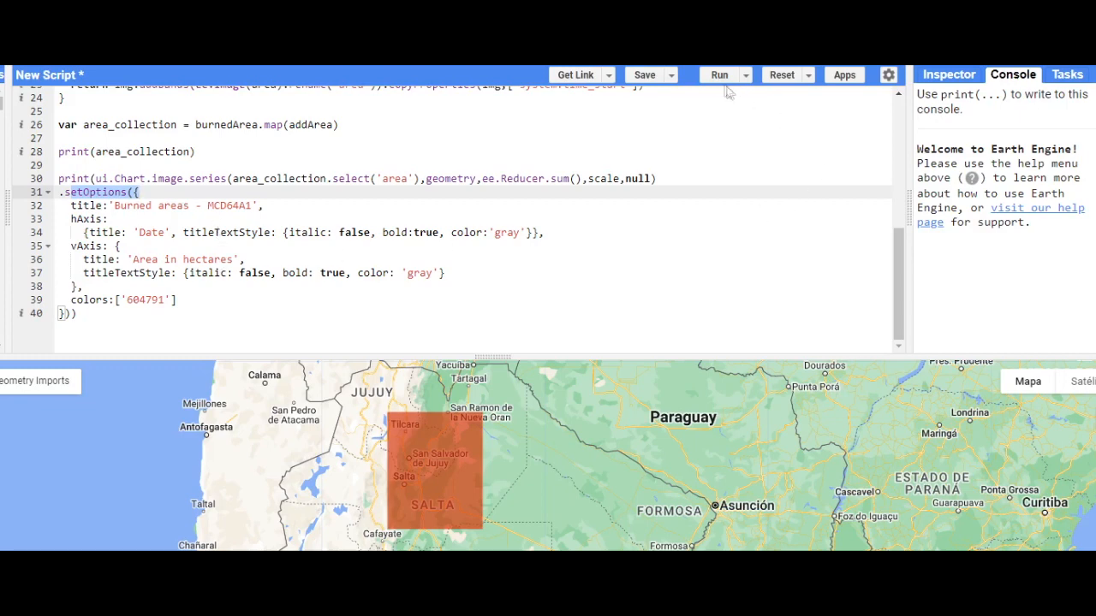
left_click(718, 75)
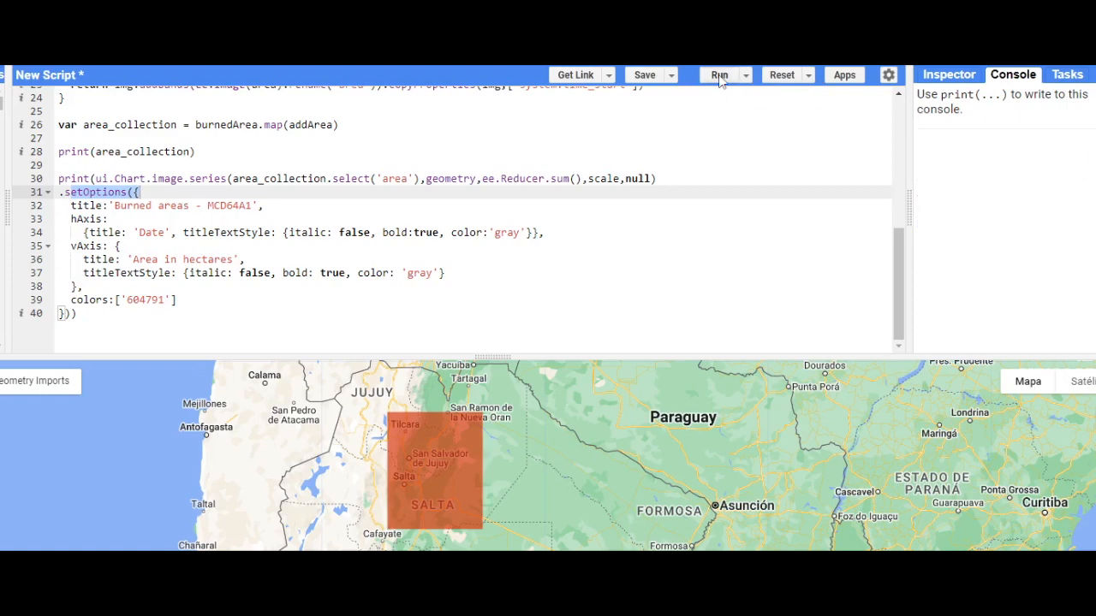
- Run again to show the 25-image collection and MCD64A1 burned-area chart for 2021–2022
left_click(719, 74)
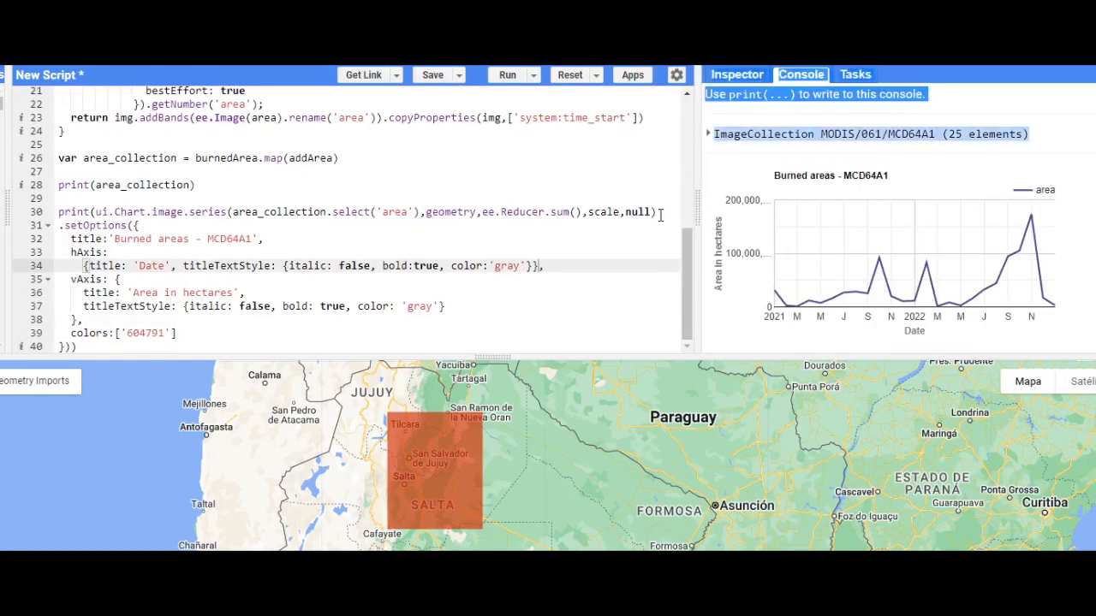
mouse_move(912, 295)
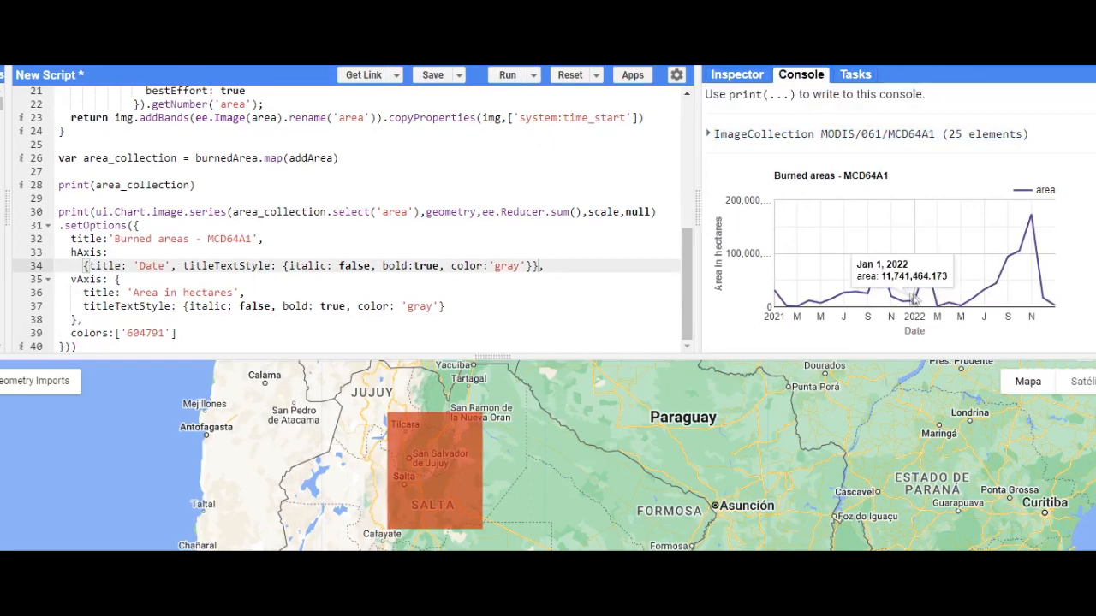
mouse_move(1023, 232)
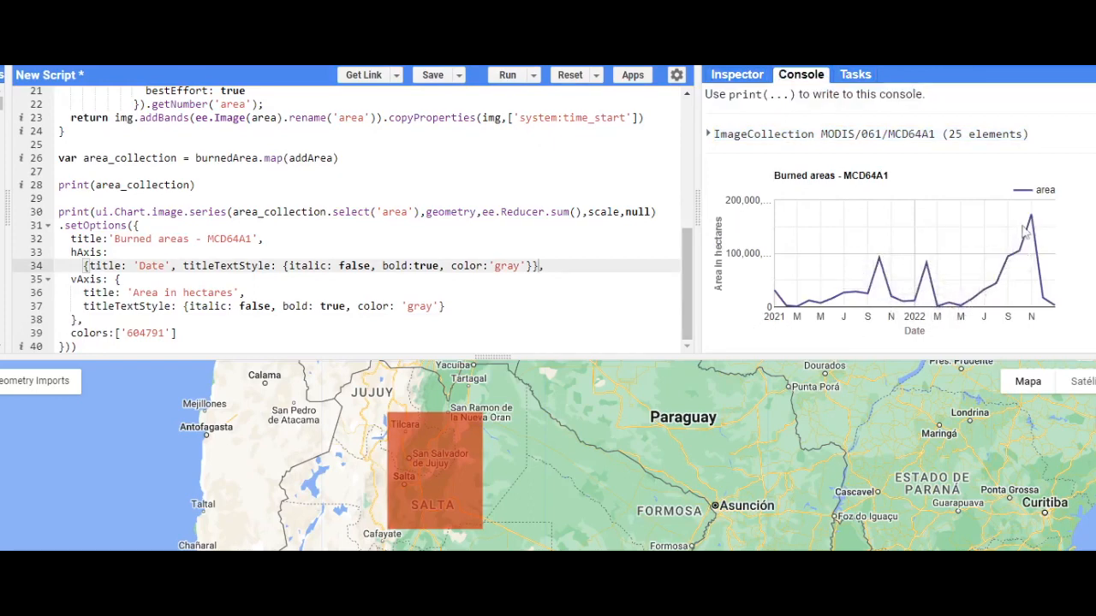
mouse_move(1031, 235)
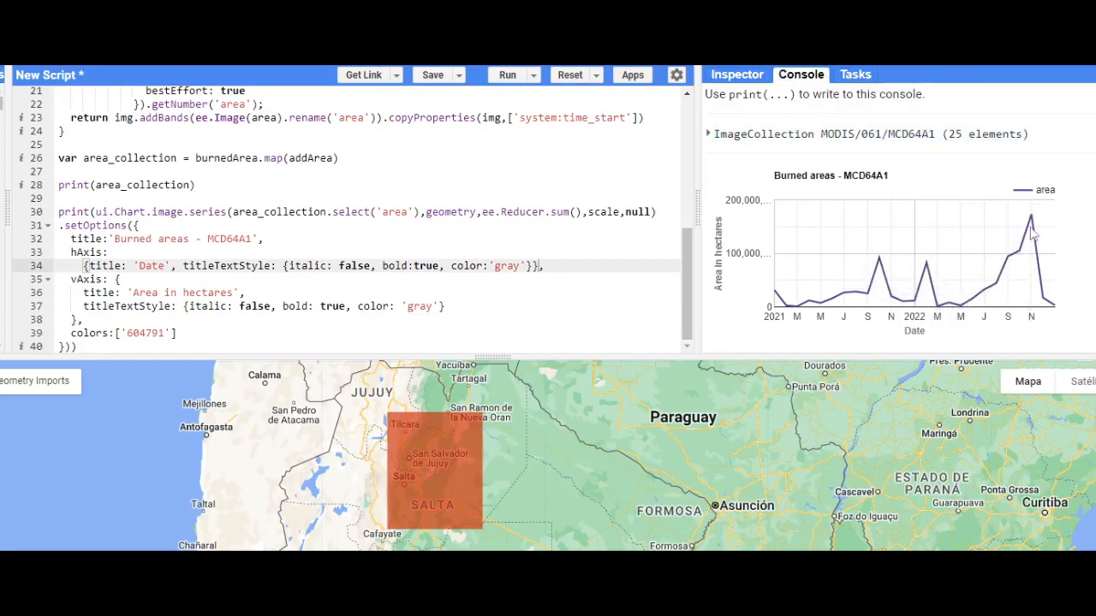
mouse_move(1031, 221)
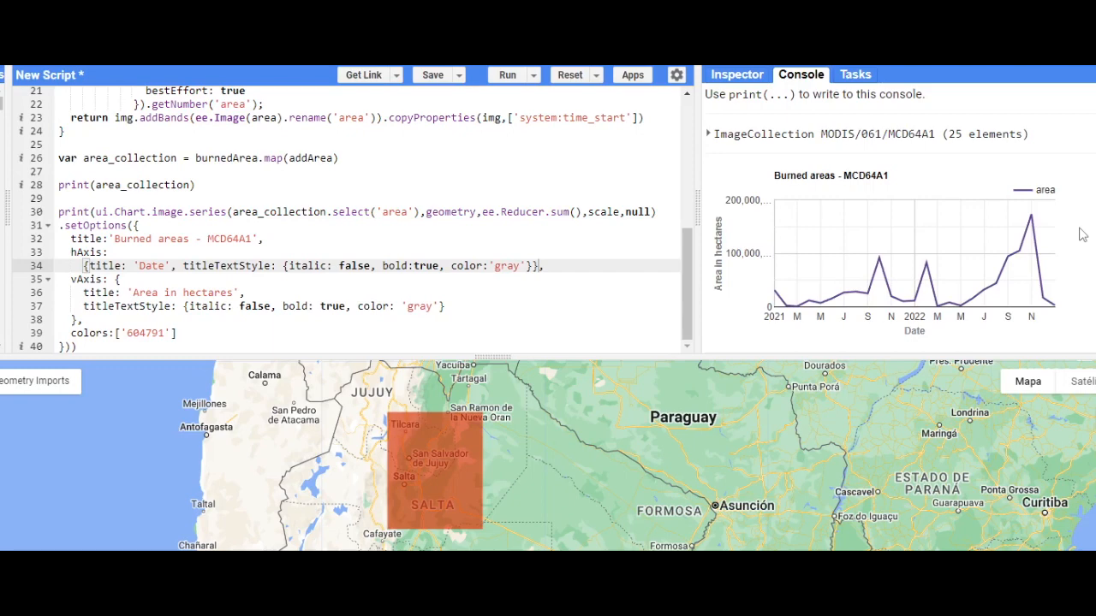
mouse_move(685, 455)
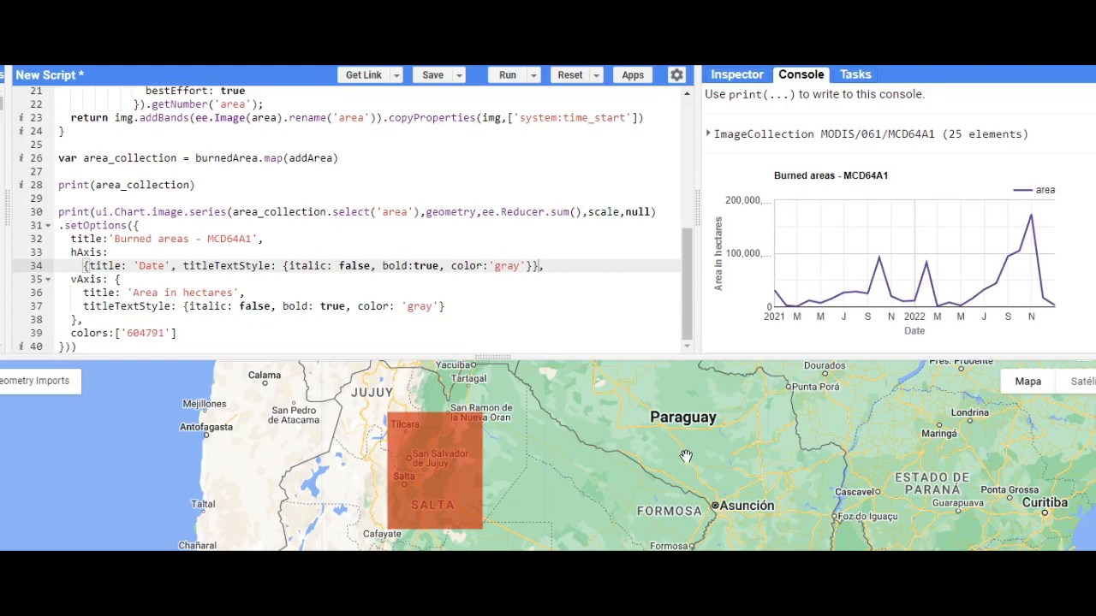